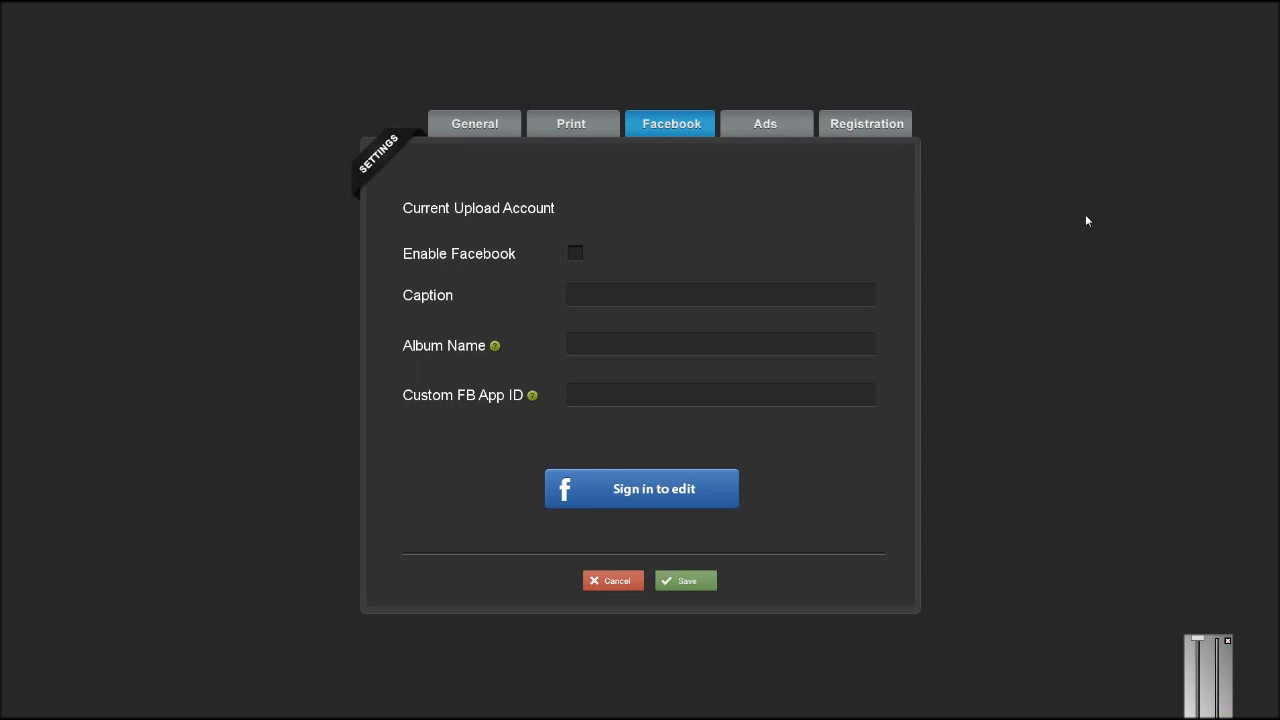
- Enable Facebook uploading, leaving the caption and album name fields empty
click(576, 252)
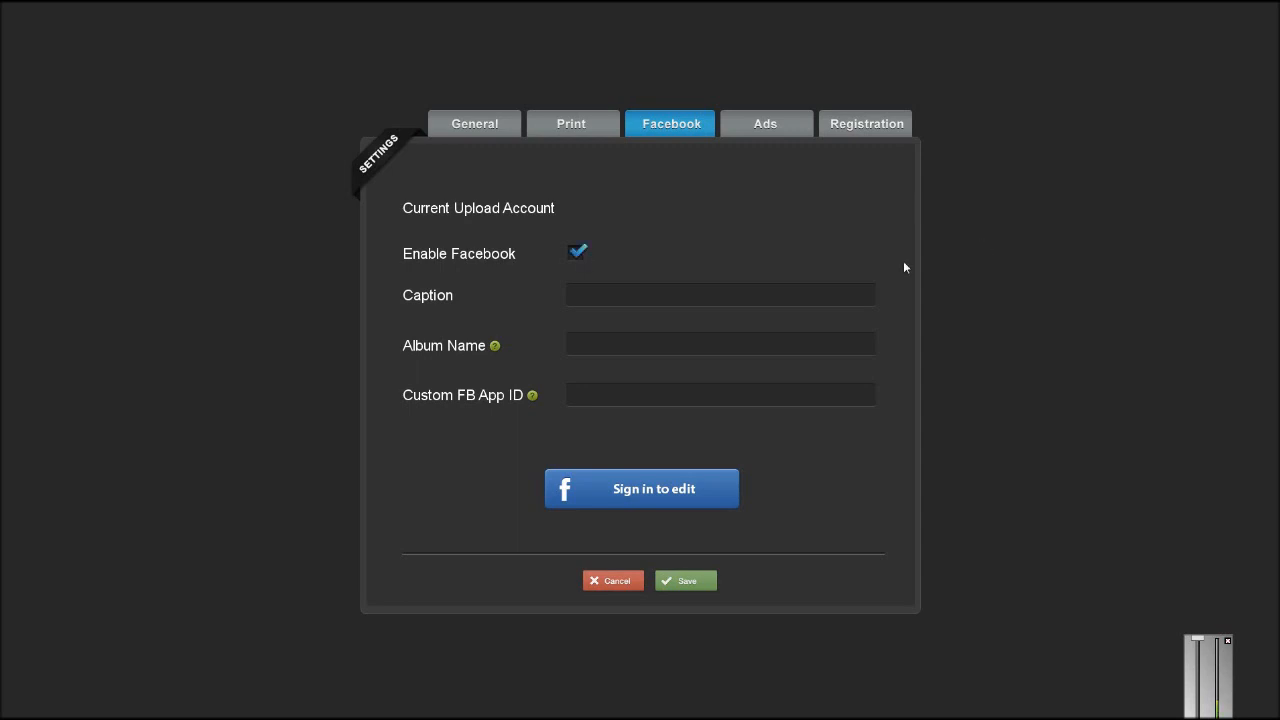
mouse_move(638, 500)
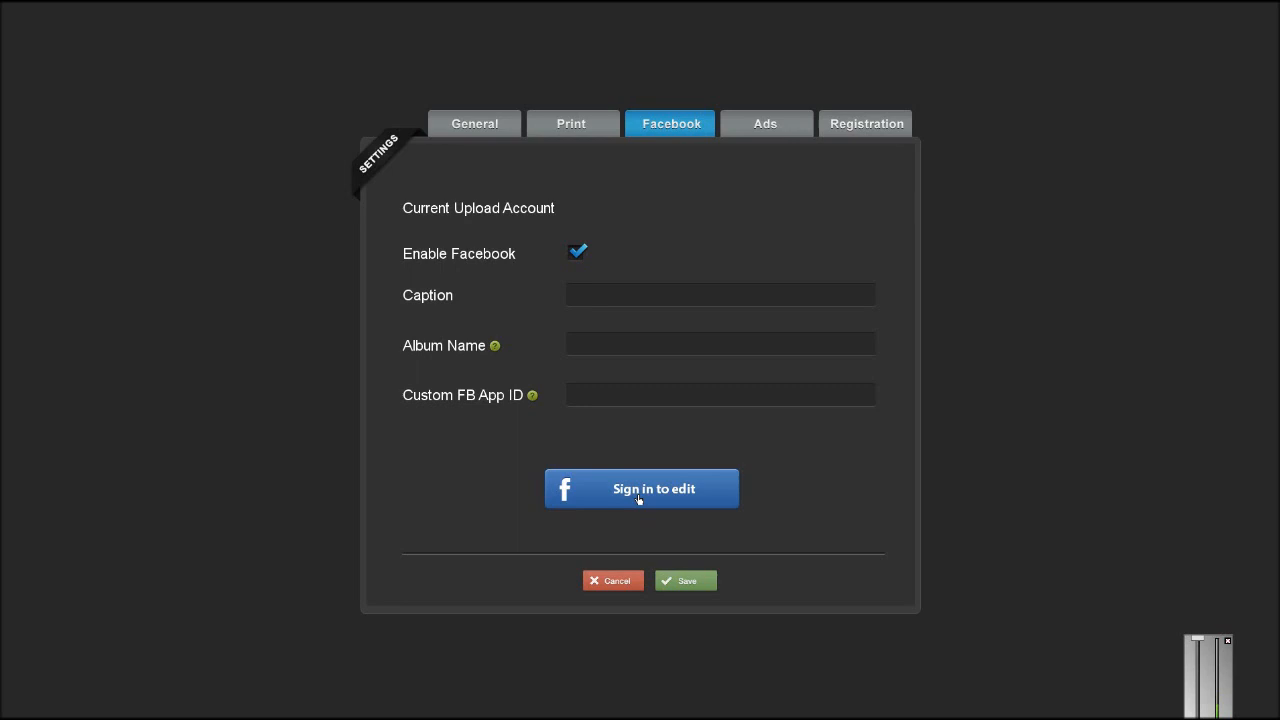
mouse_move(584, 296)
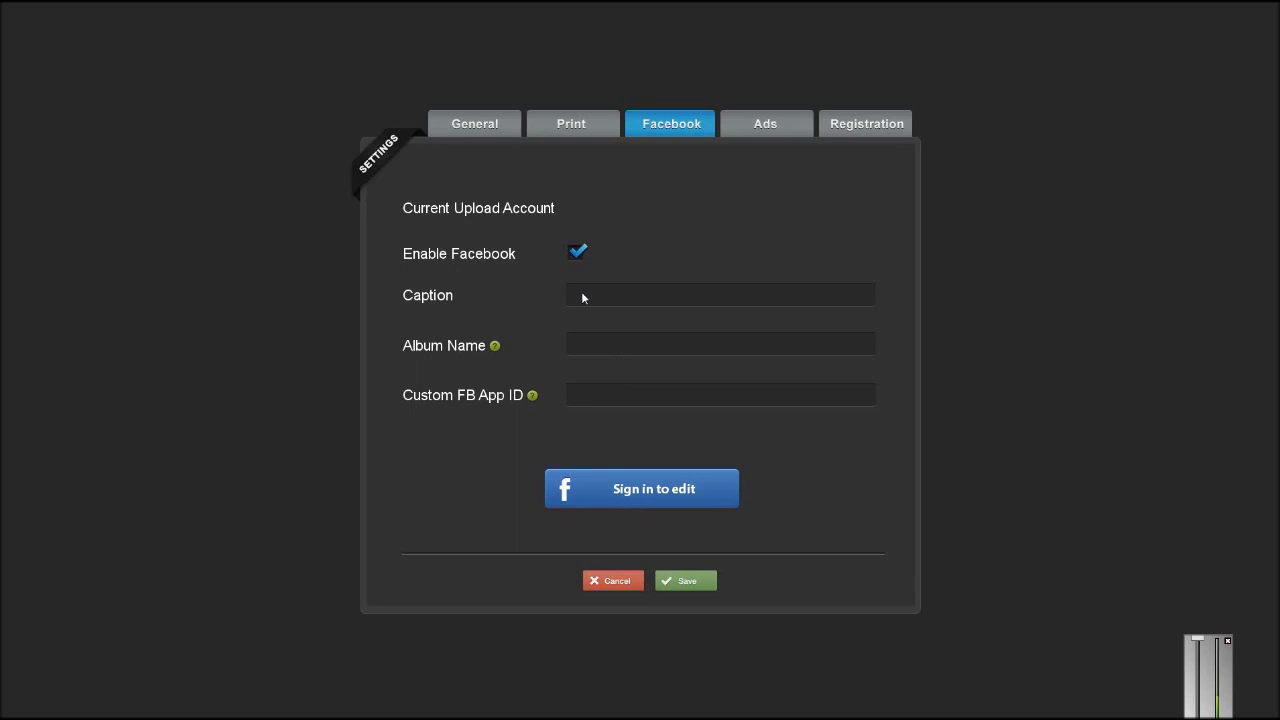
mouse_move(548, 350)
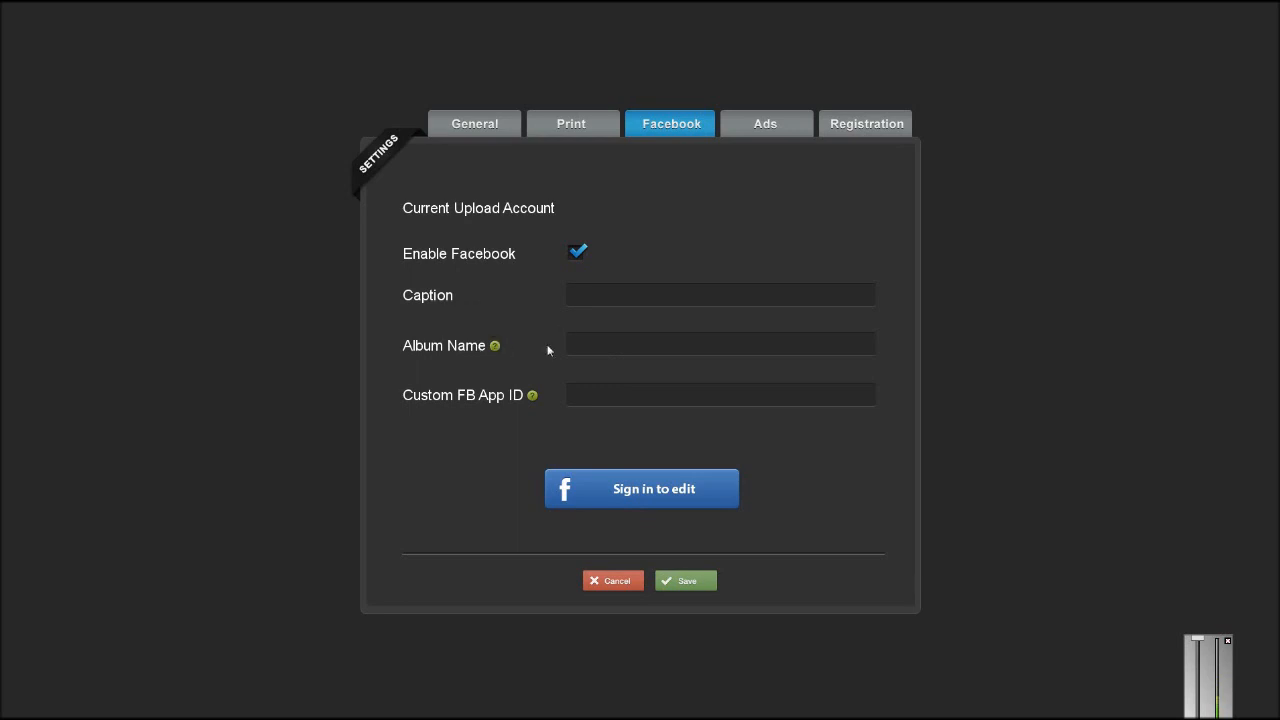
click(720, 344)
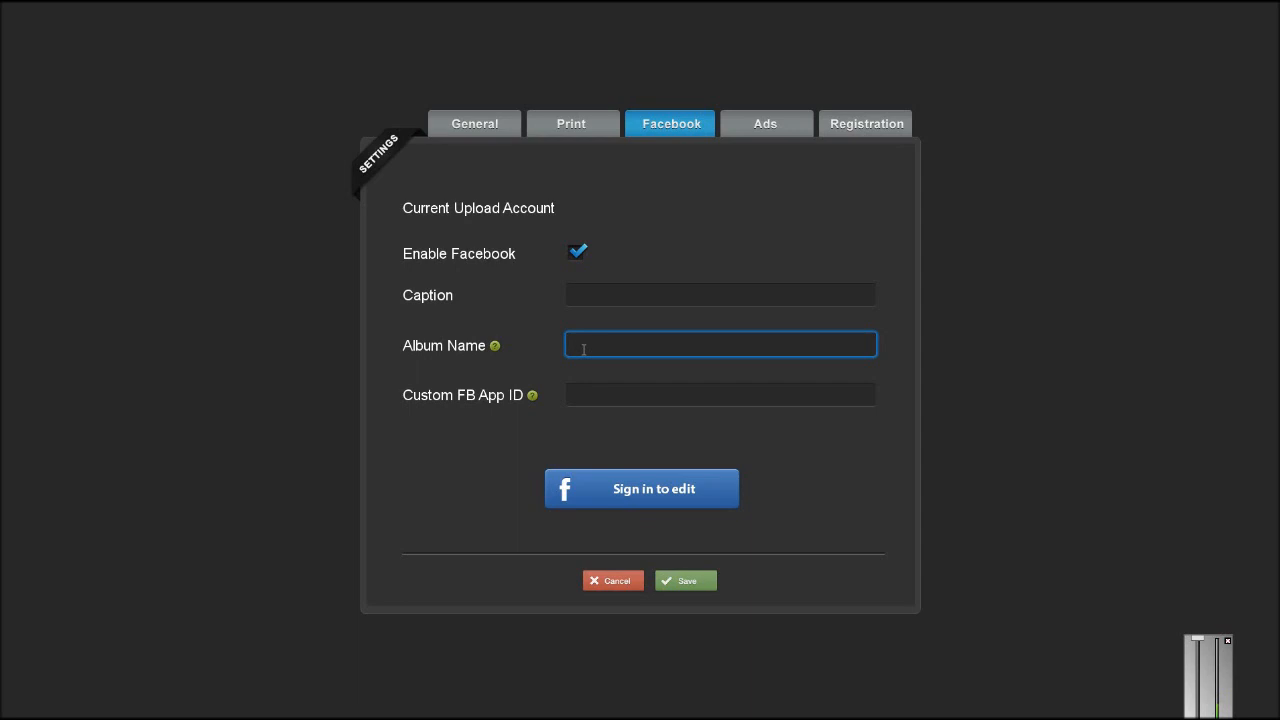
mouse_move(580, 418)
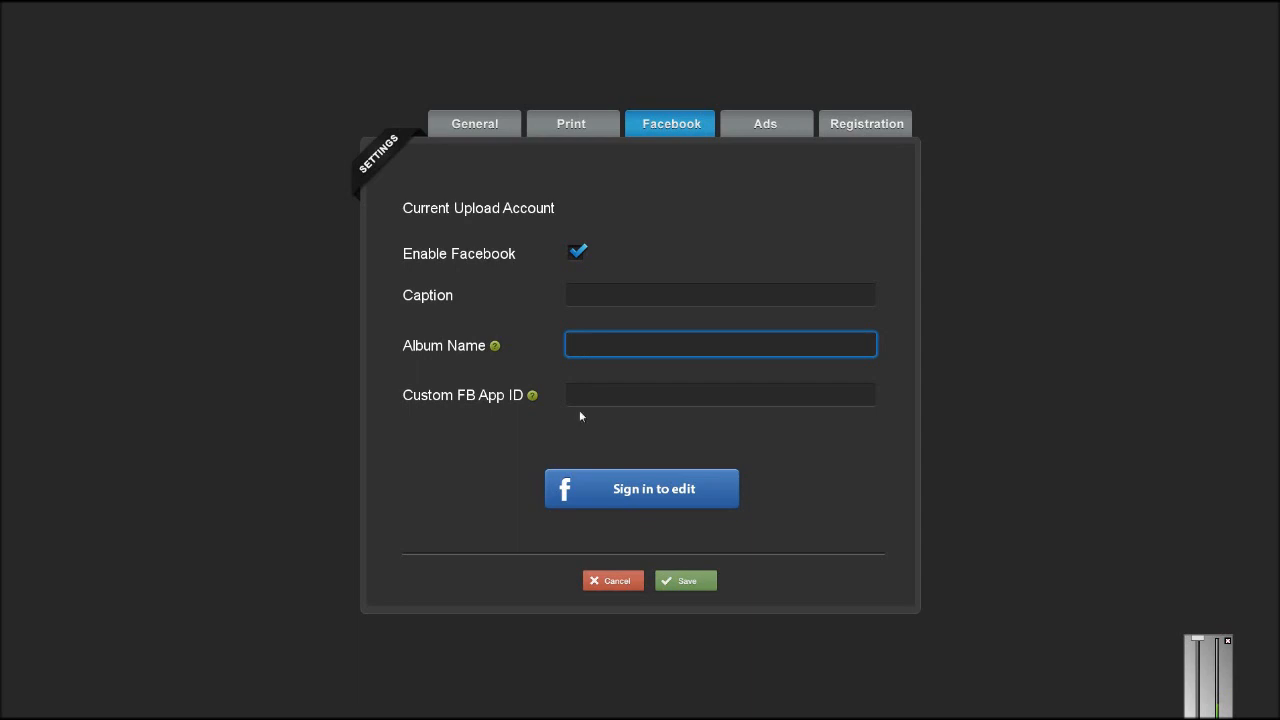
click(720, 394)
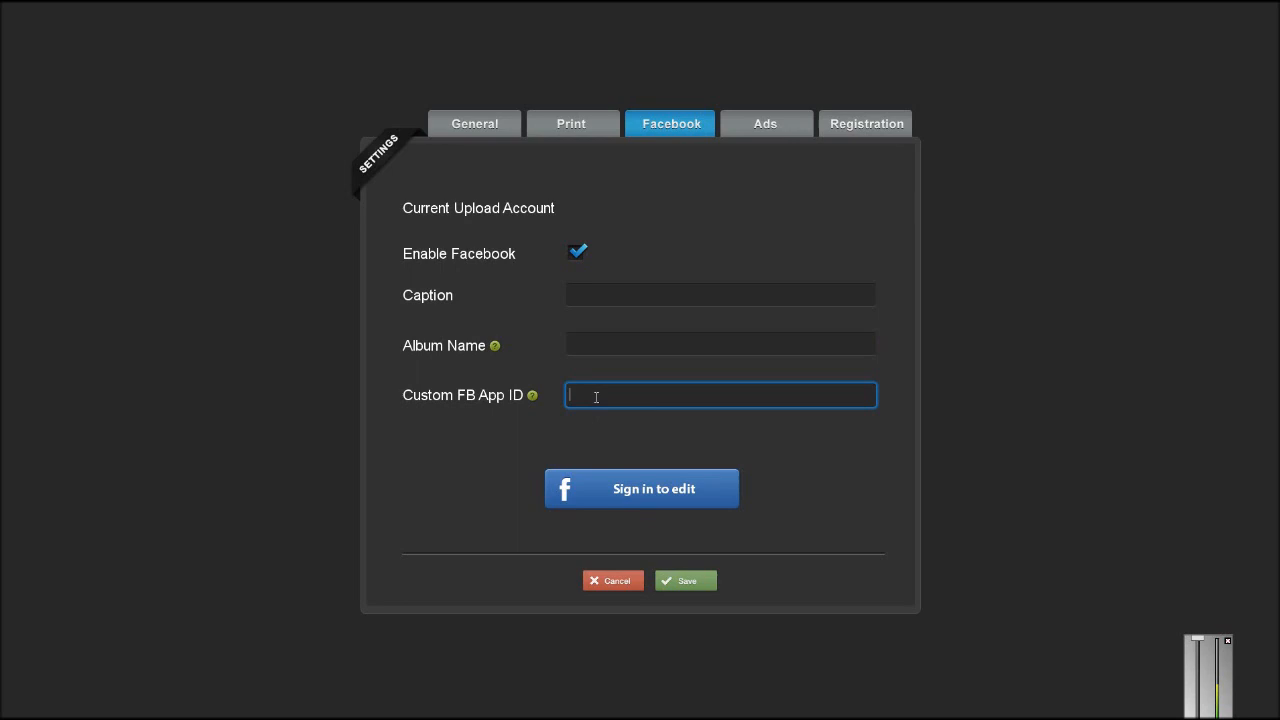